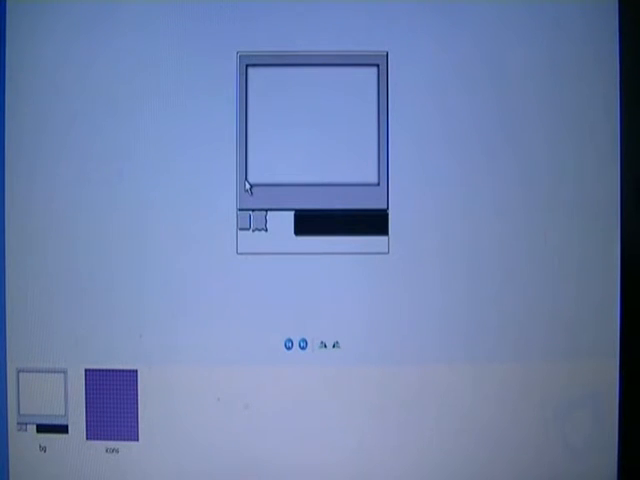
mouse_move(222, 210)
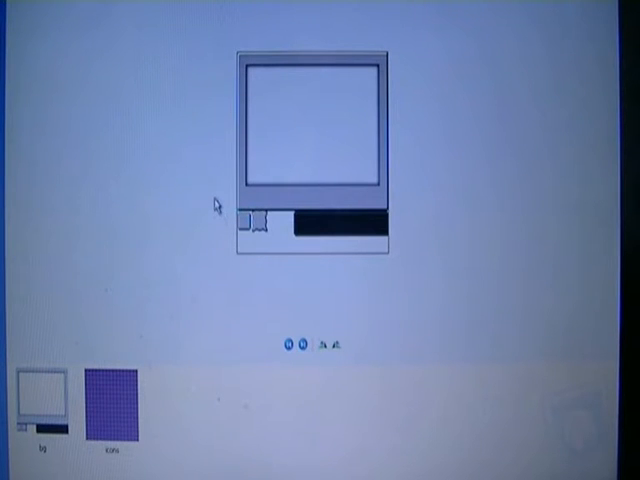
mouse_move(153, 352)
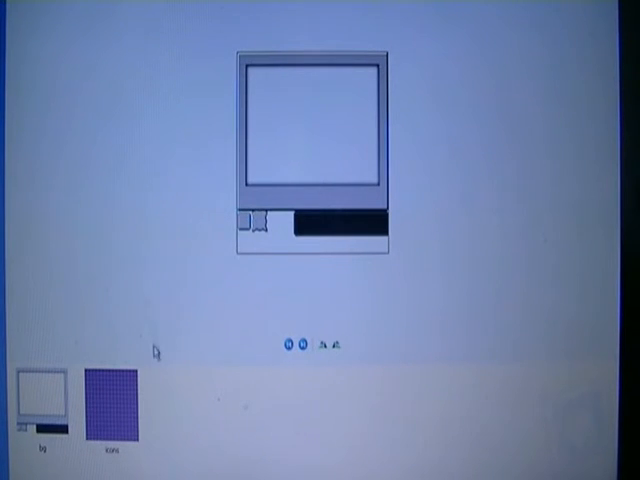